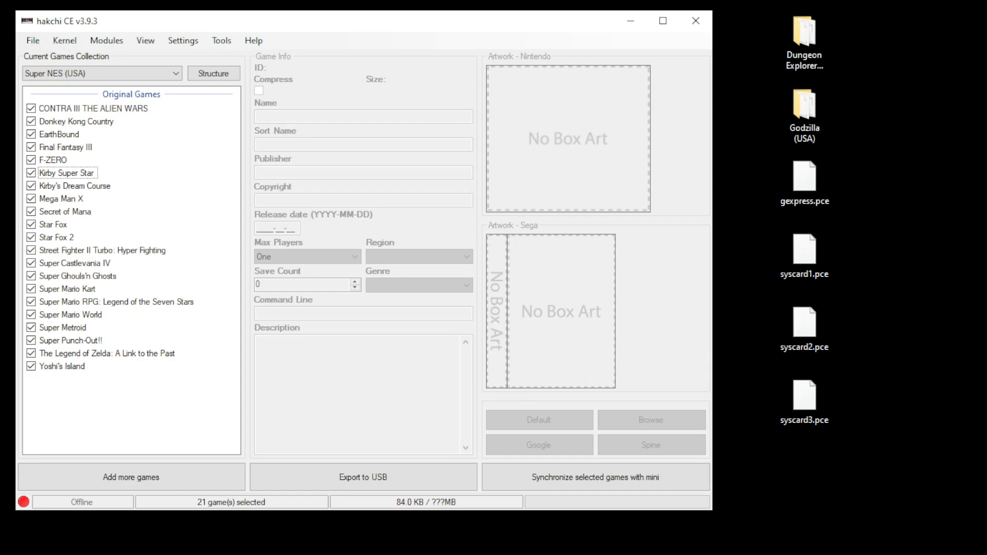
{"action": "mouse_move", "coordinate": [746, 204]}
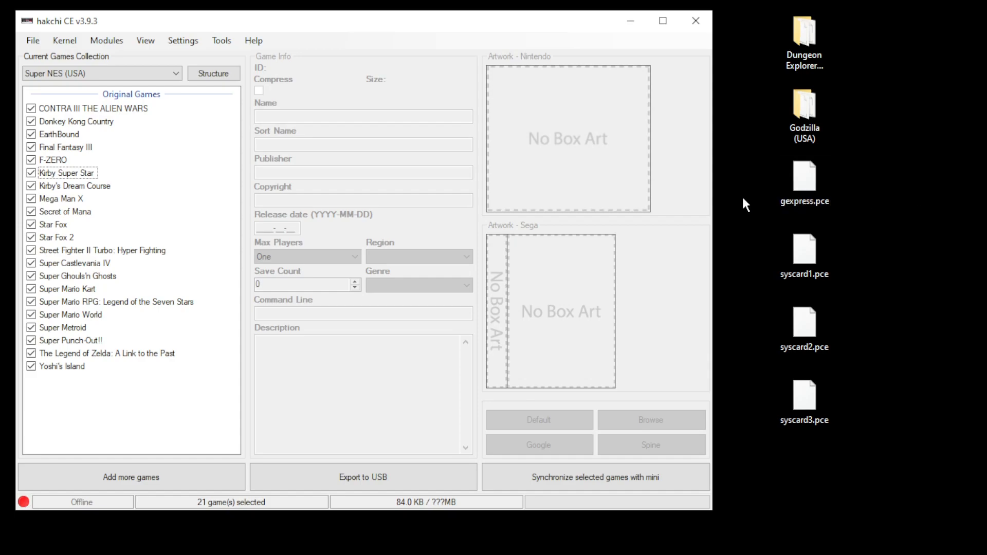
{"action": "mouse_move", "coordinate": [64, 40]}
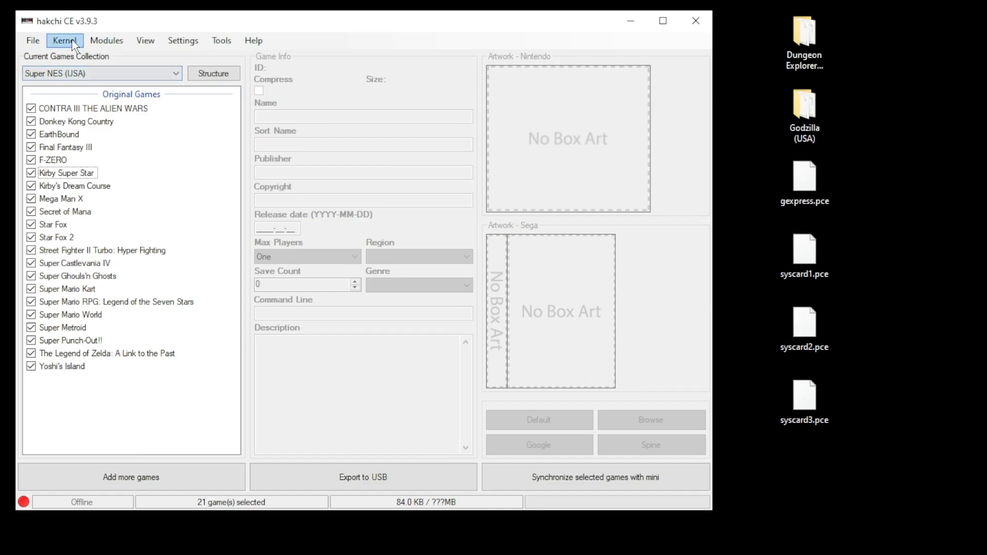
Step: Run Kernel > Install / Repair on the connected SNES Classic until it reconnects
{"action": "left_click", "coordinate": [64, 40]}
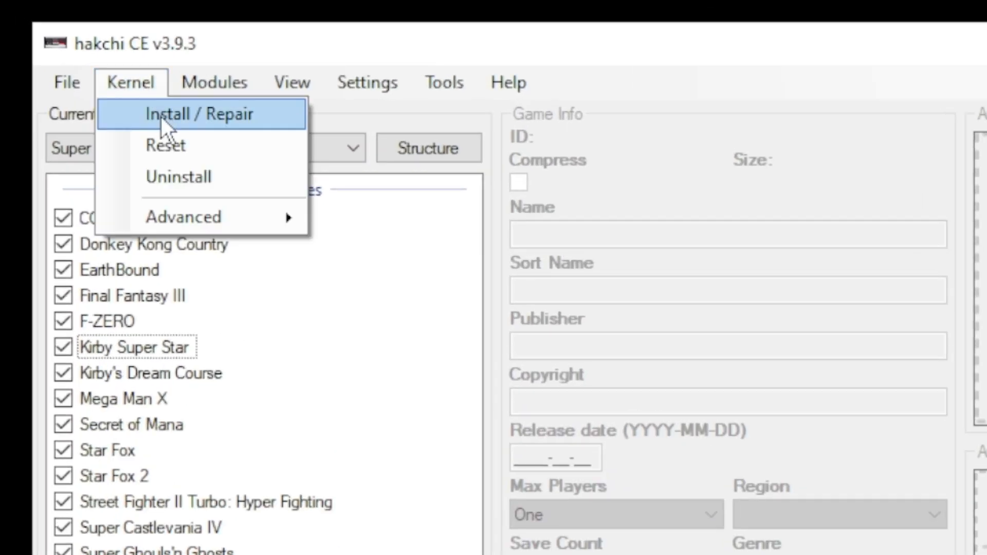
{"action": "left_click", "coordinate": [203, 114]}
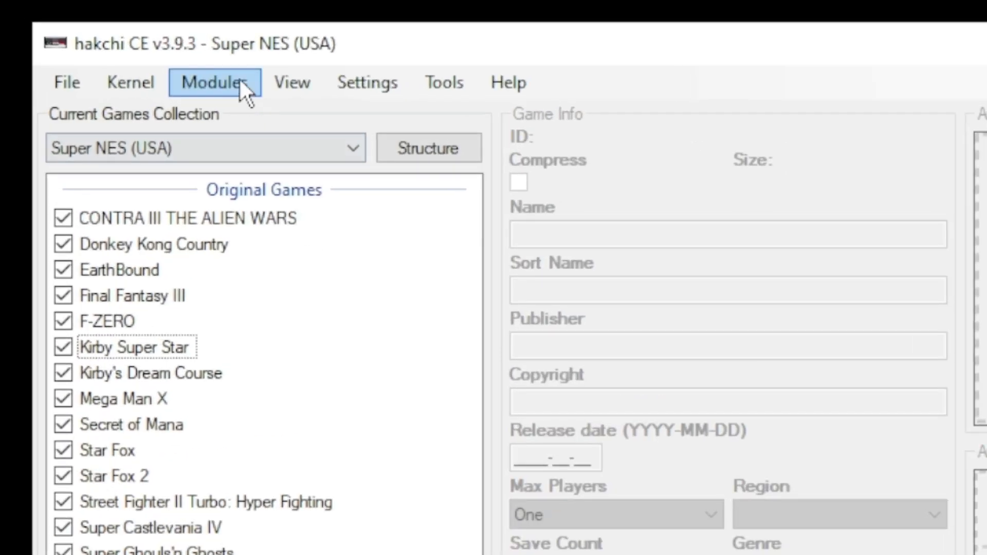
Step: In KMFD's Mod Hub, select RetroArch 1.9.10 Ozone and the Mednafen PCE Fast core
{"action": "left_click", "coordinate": [214, 82]}
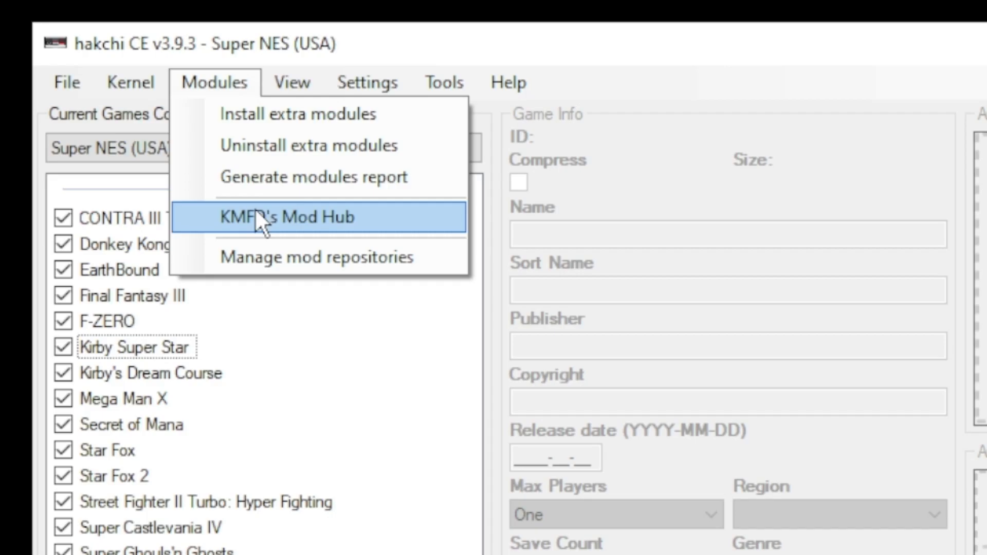
{"action": "left_click", "coordinate": [288, 217]}
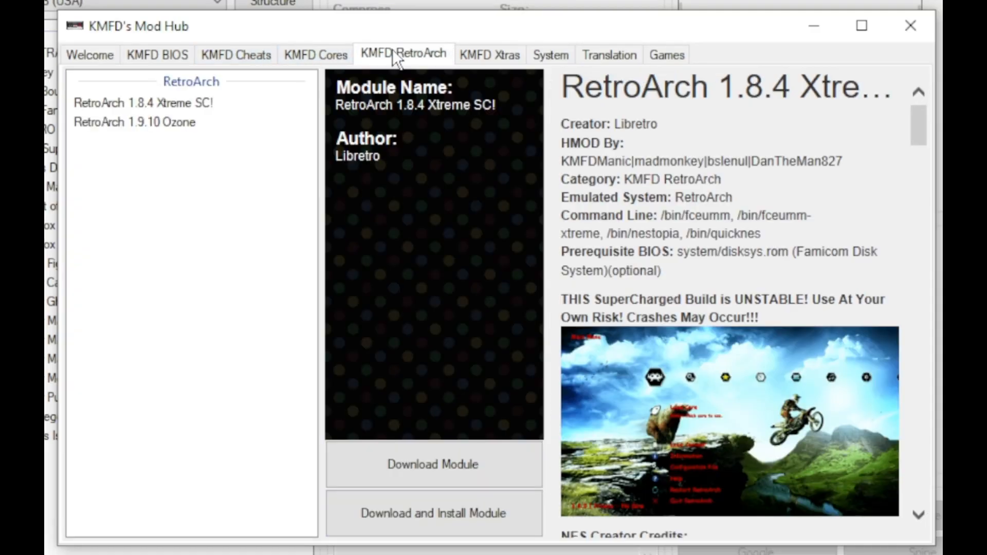
{"action": "left_click", "coordinate": [134, 122]}
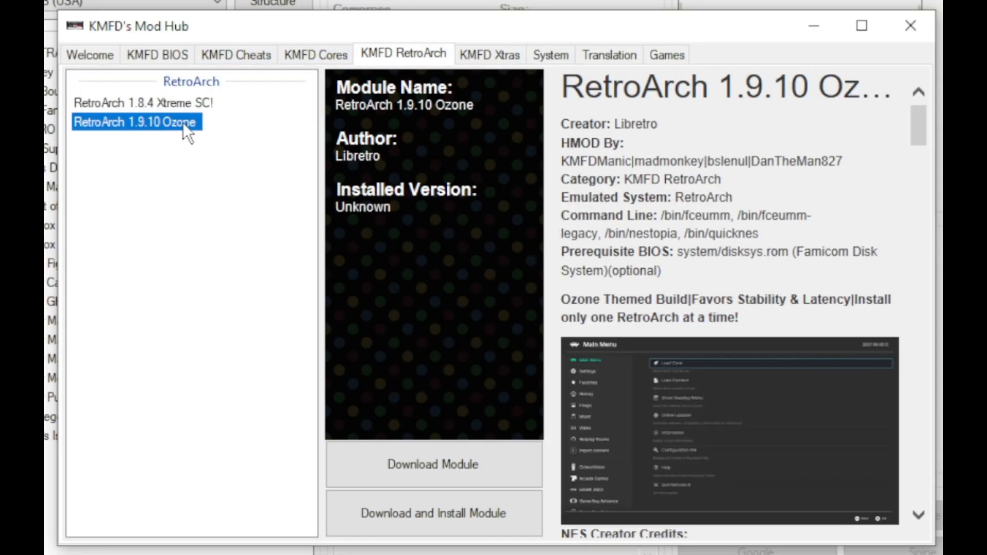
{"action": "mouse_move", "coordinate": [432, 465]}
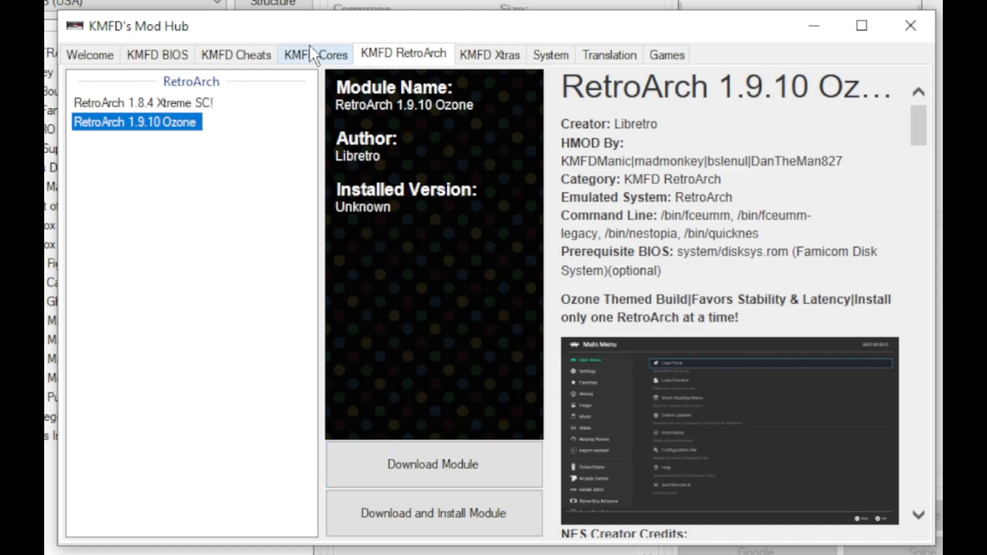
{"action": "left_click", "coordinate": [316, 54]}
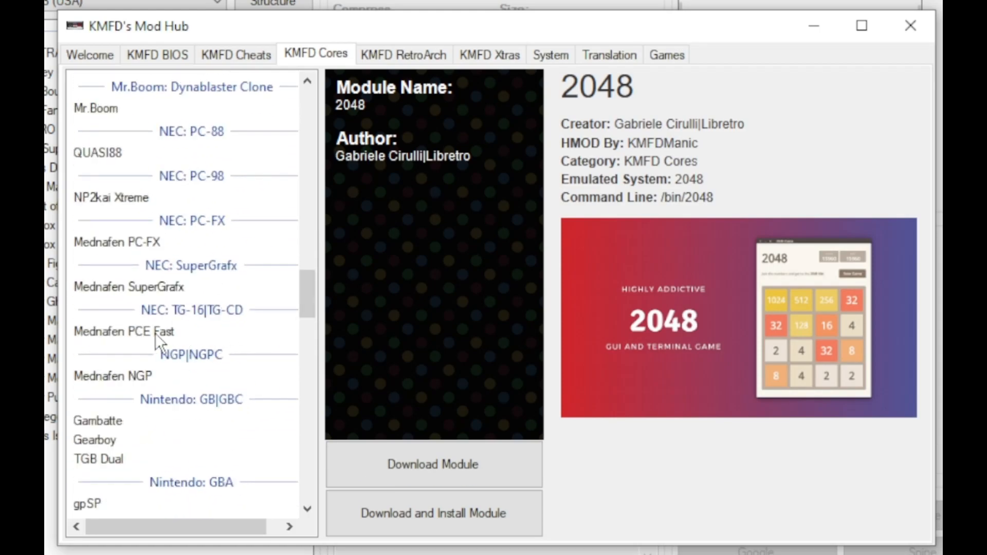
{"action": "left_click", "coordinate": [125, 331]}
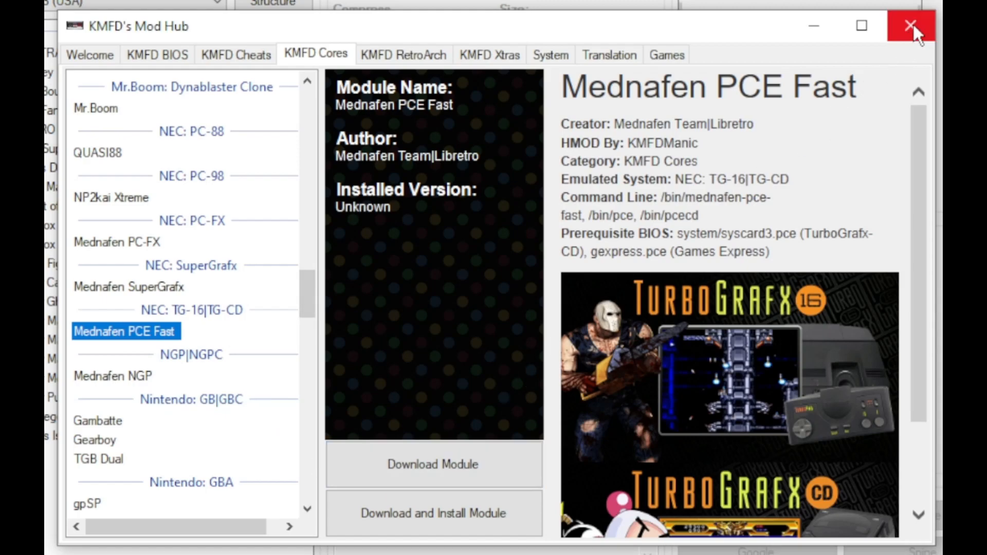
Step: Install the Mednafen PCE Fast and RetroArch 1.9.10 Ozone modules through Install extra modules
{"action": "left_click", "coordinate": [909, 25]}
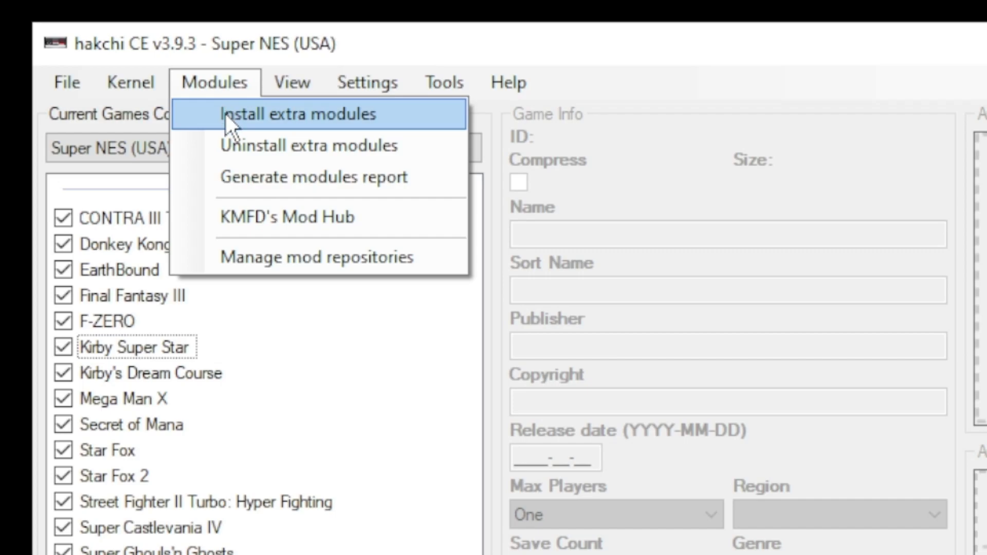
{"action": "left_click", "coordinate": [303, 115]}
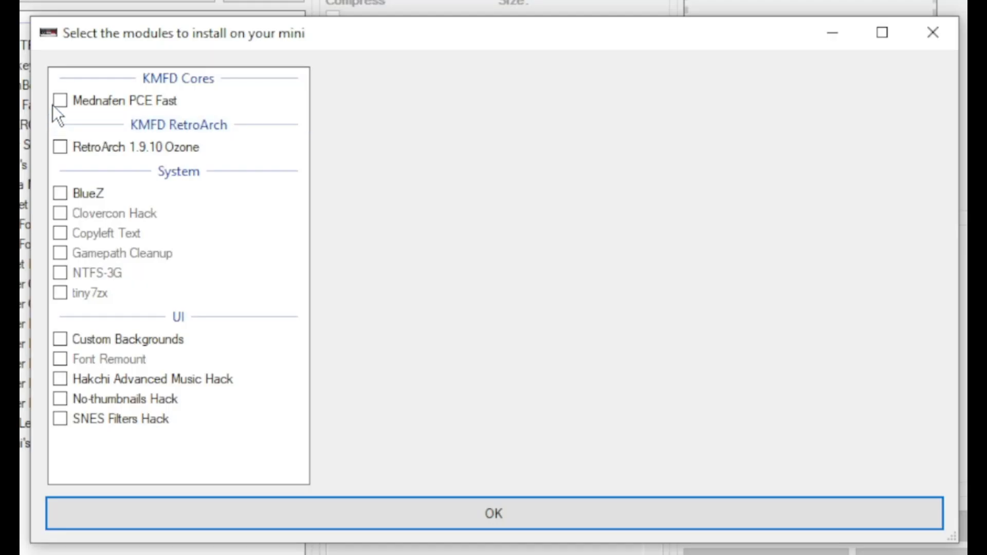
{"action": "left_click", "coordinate": [59, 100]}
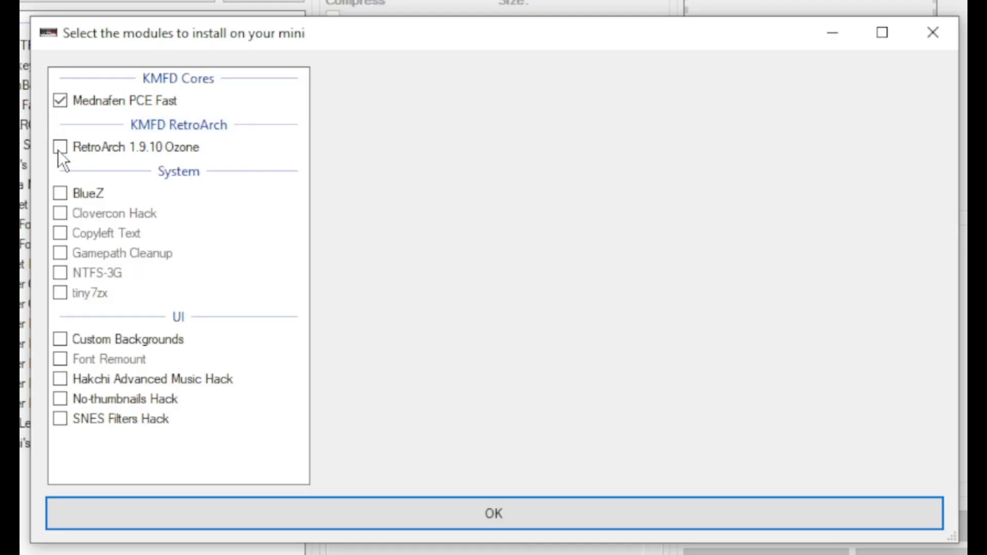
{"action": "left_click", "coordinate": [59, 146]}
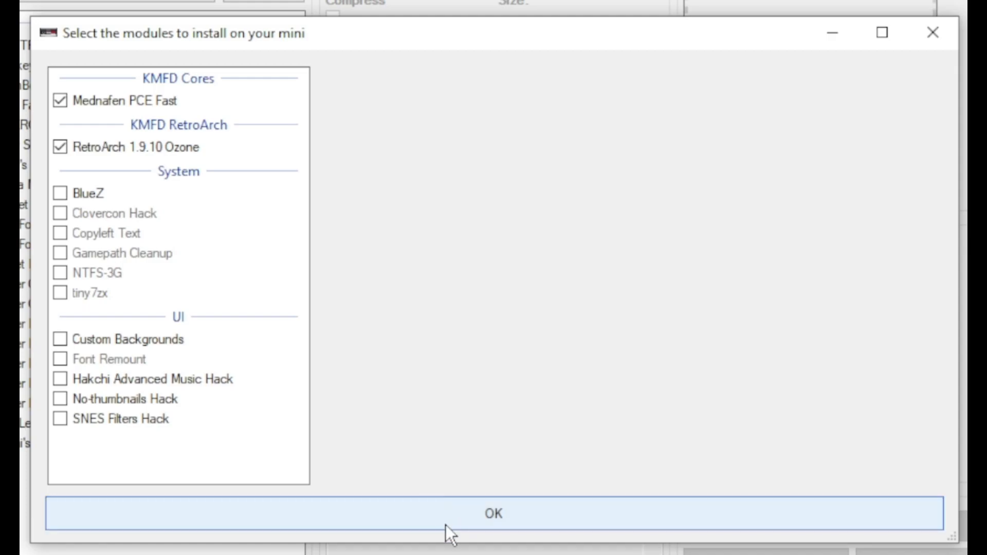
{"action": "left_click", "coordinate": [494, 513]}
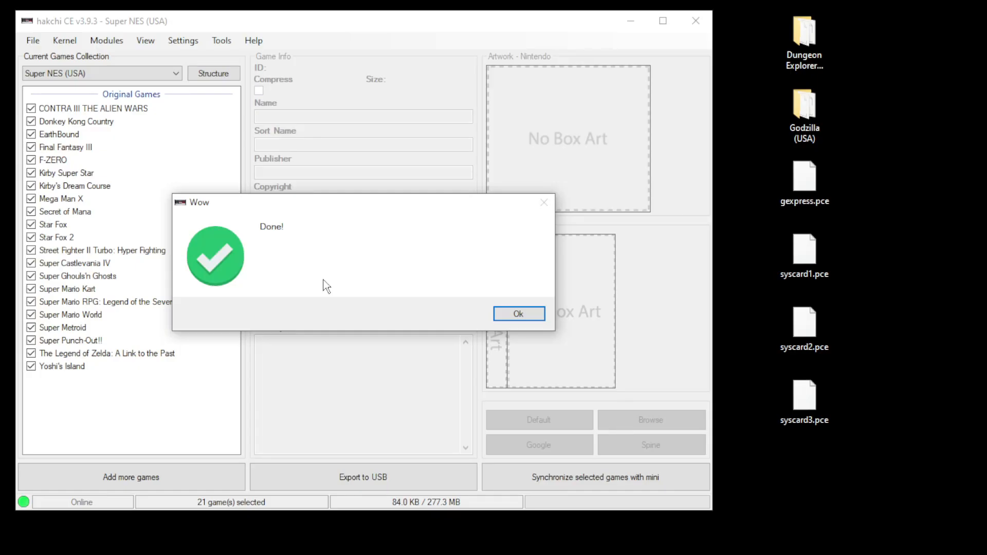
{"action": "left_click", "coordinate": [518, 314]}
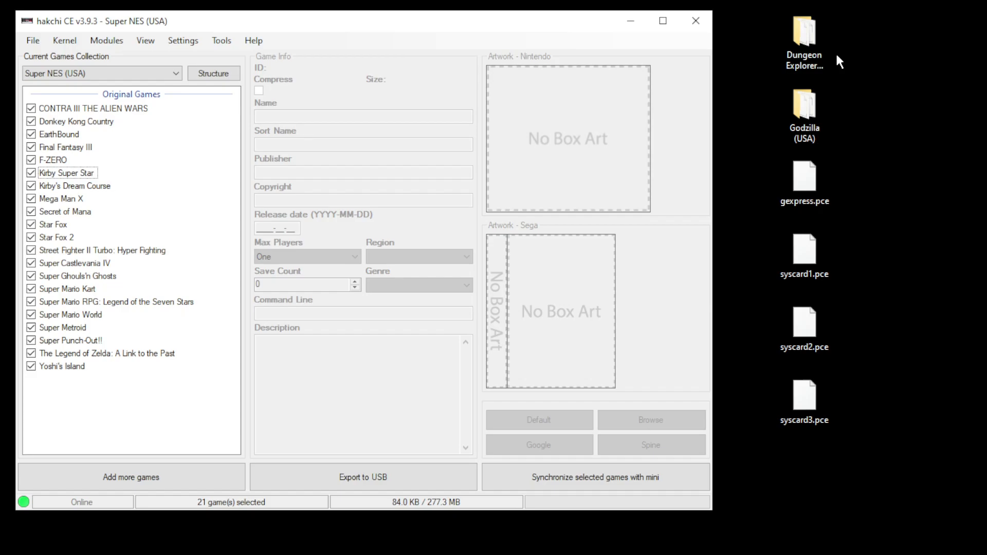
Step: Add the Dungeon Explorer II folder and view Godzilla's CLV-E-MKGBE folder of .bin tracks in Explorer
{"action": "left_click", "coordinate": [805, 35]}
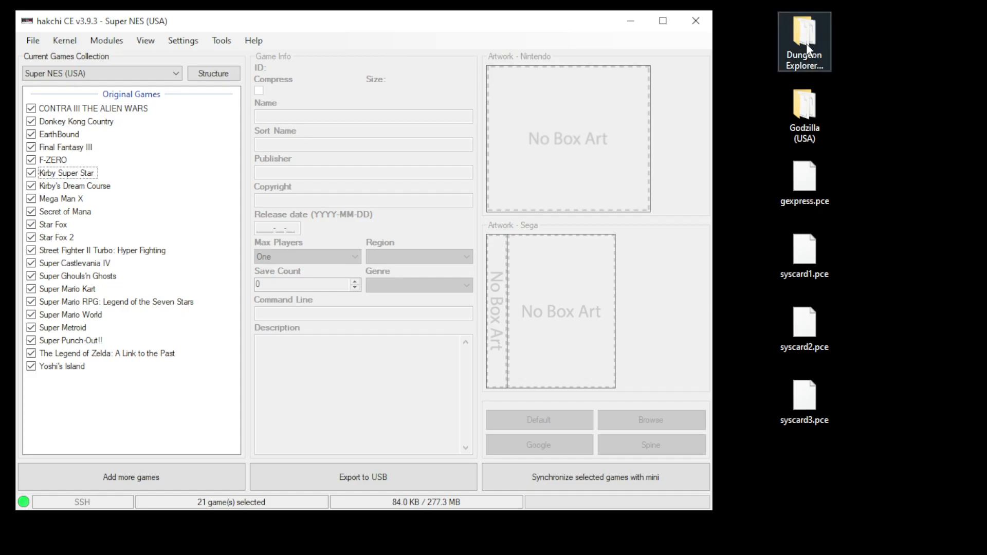
{"action": "double_click", "coordinate": [805, 38]}
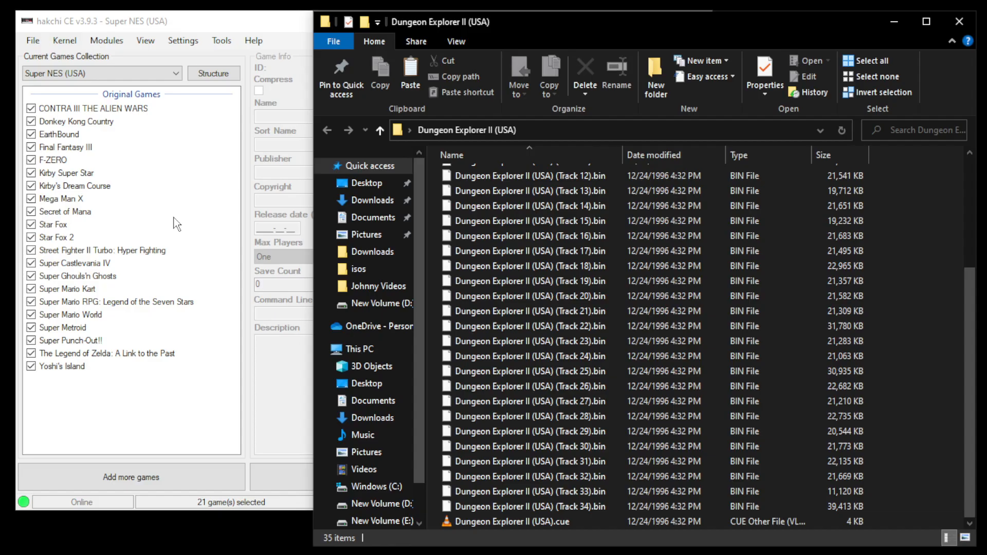
{"action": "mouse_move", "coordinate": [529, 506]}
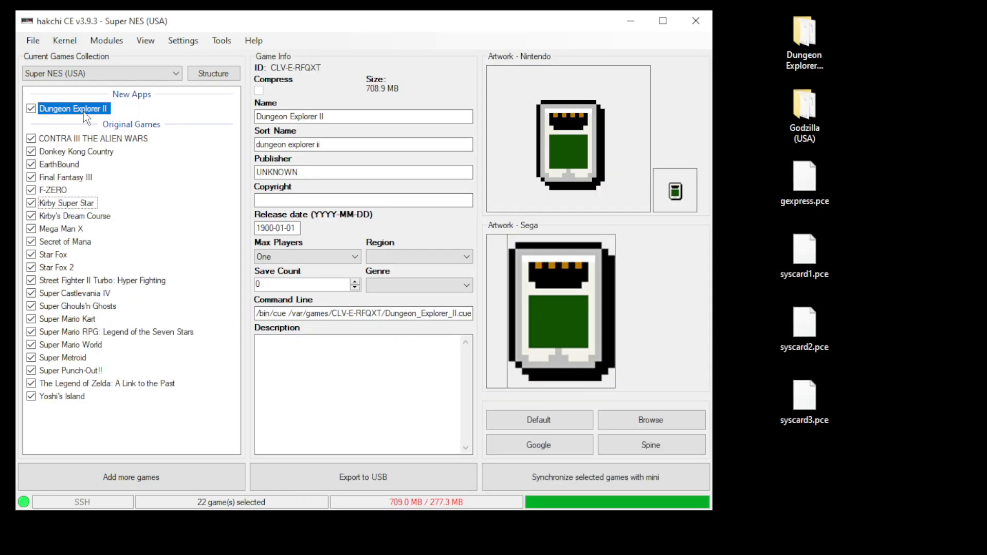
{"action": "right_click", "coordinate": [73, 108]}
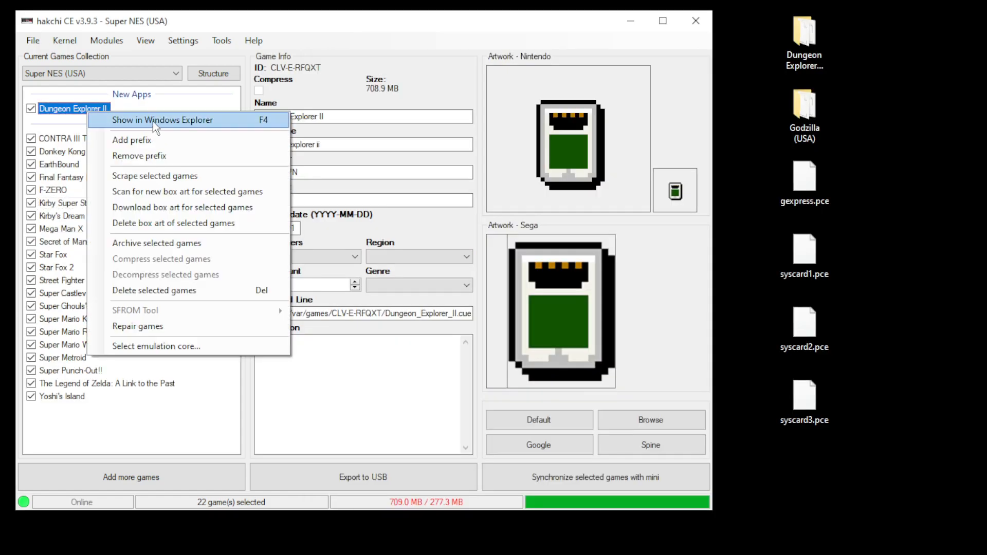
{"action": "left_click", "coordinate": [162, 120]}
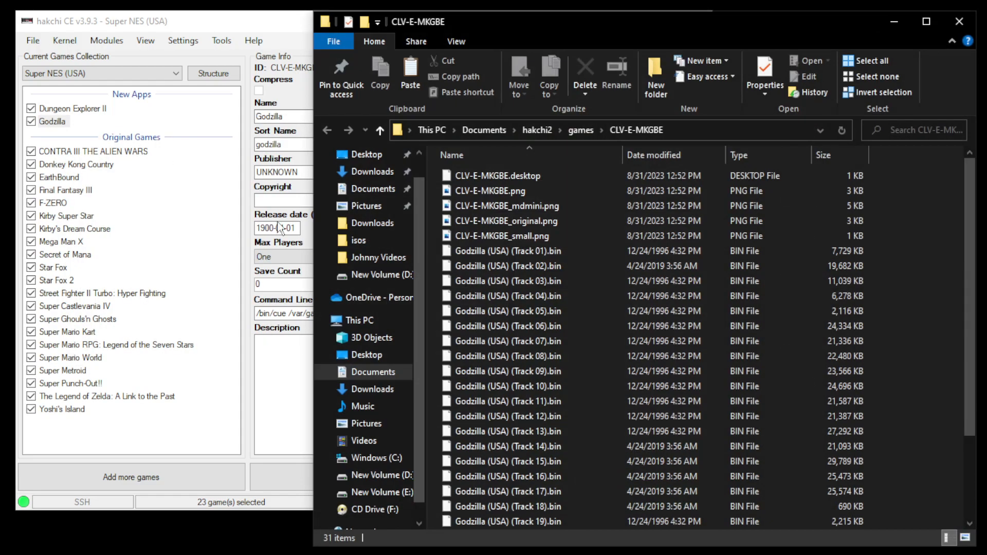
{"action": "left_click", "coordinate": [535, 386]}
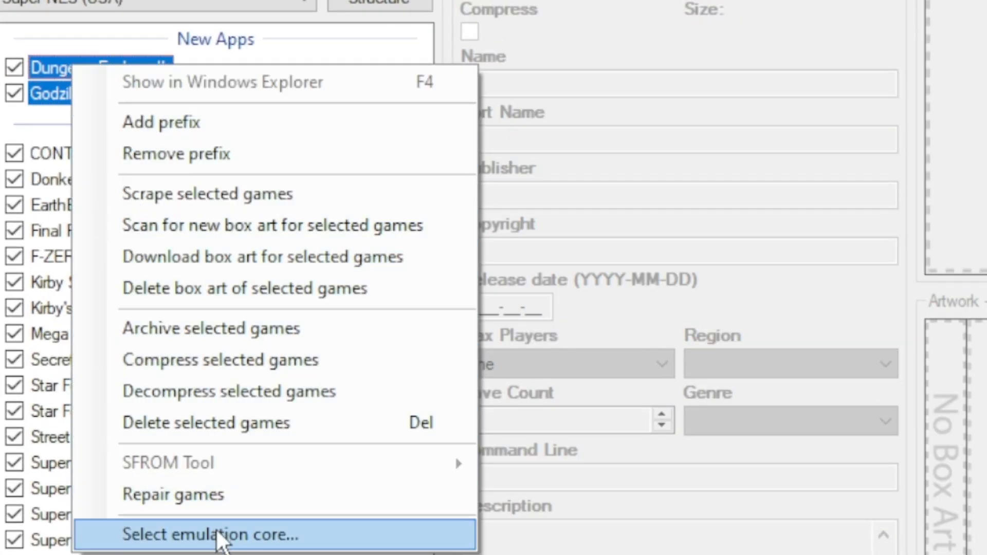
Step: Assign NEC PC Engine CD - TurboGrafx-CD with the Beetle PCE Fast core to both games
{"action": "left_click", "coordinate": [218, 535]}
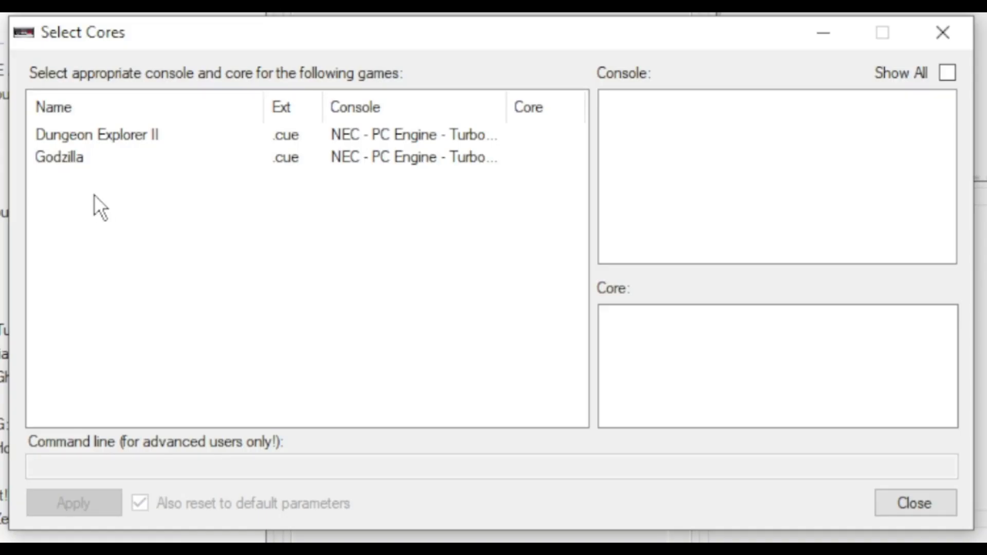
{"action": "left_click", "coordinate": [720, 135]}
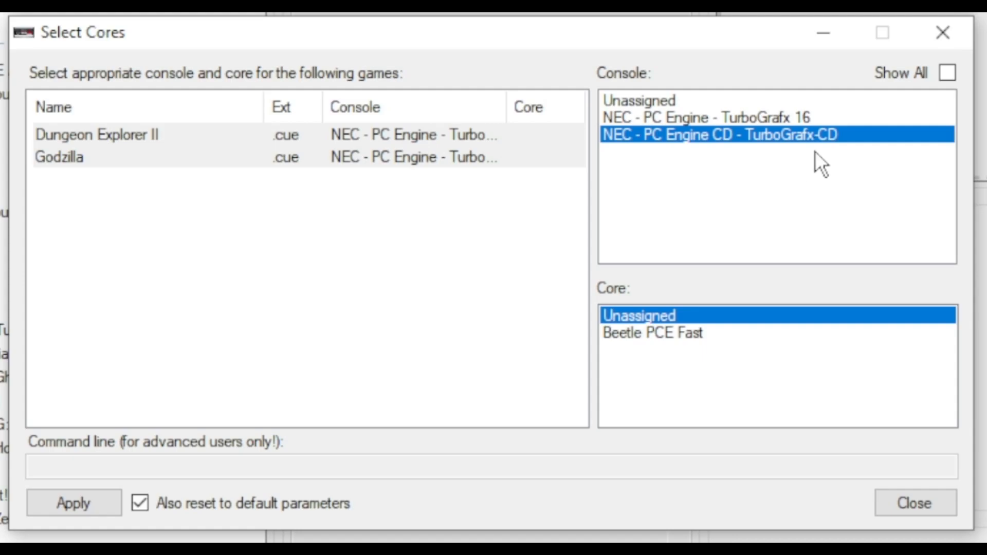
{"action": "left_click", "coordinate": [652, 333]}
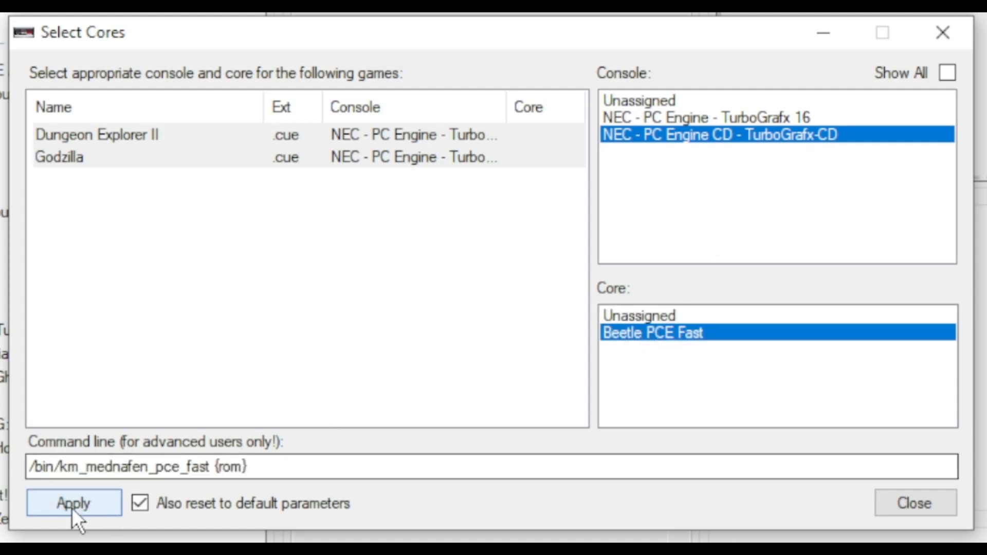
{"action": "left_click", "coordinate": [73, 503]}
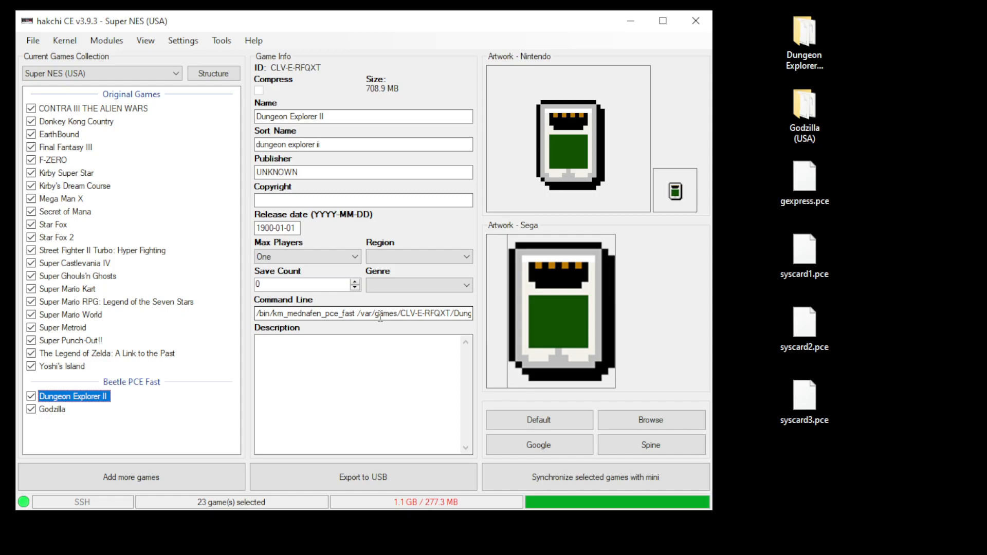
Step: Browse to etc/libretro/system over FTP and confirm the syscard1–3 and gexpress.pce BIOS files
{"action": "left_click", "coordinate": [53, 409]}
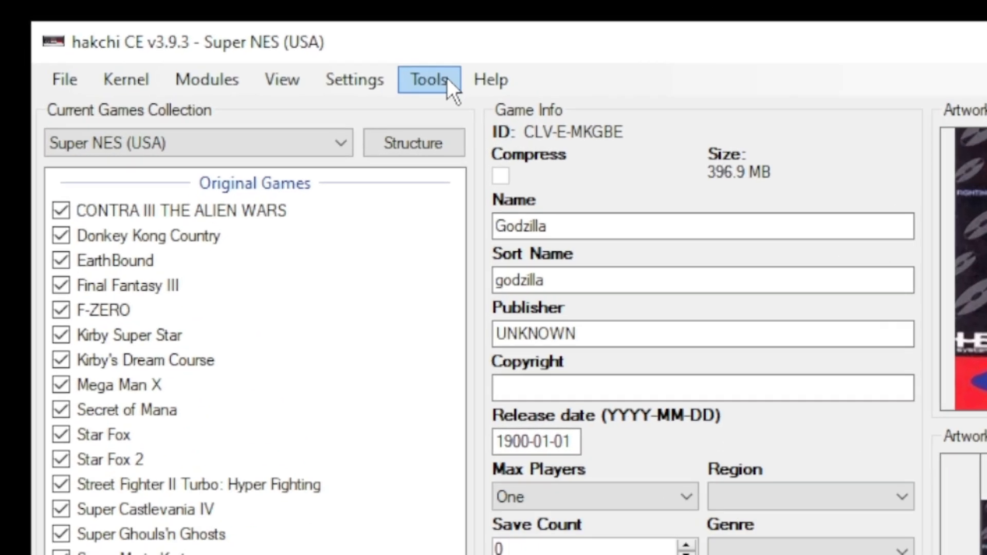
{"action": "left_click", "coordinate": [428, 79]}
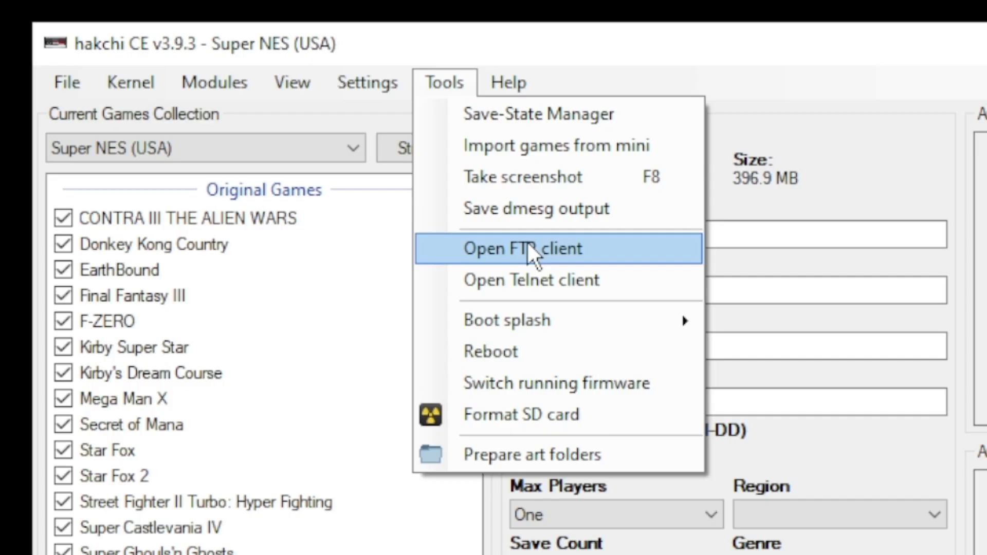
{"action": "left_click", "coordinate": [523, 249]}
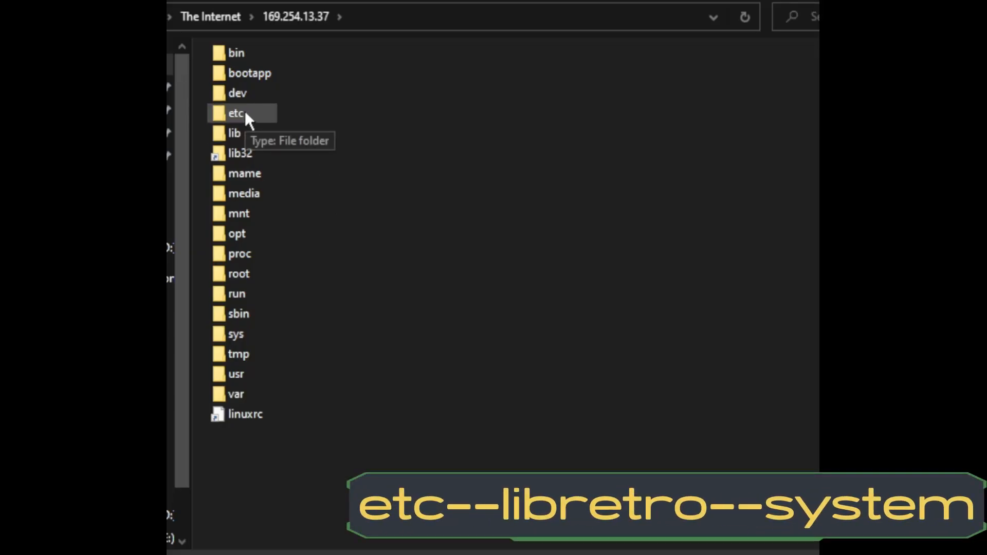
{"action": "double_click", "coordinate": [235, 112]}
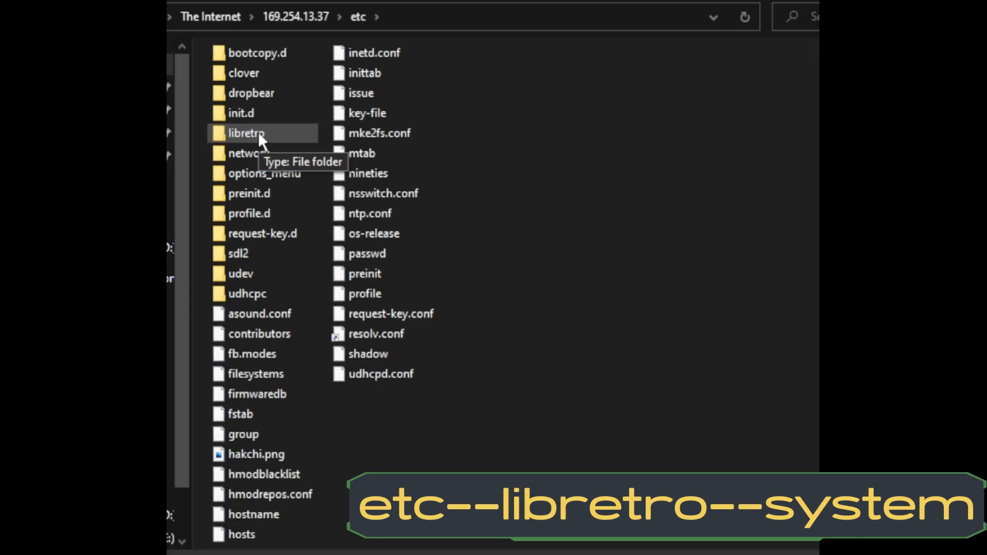
{"action": "double_click", "coordinate": [246, 133]}
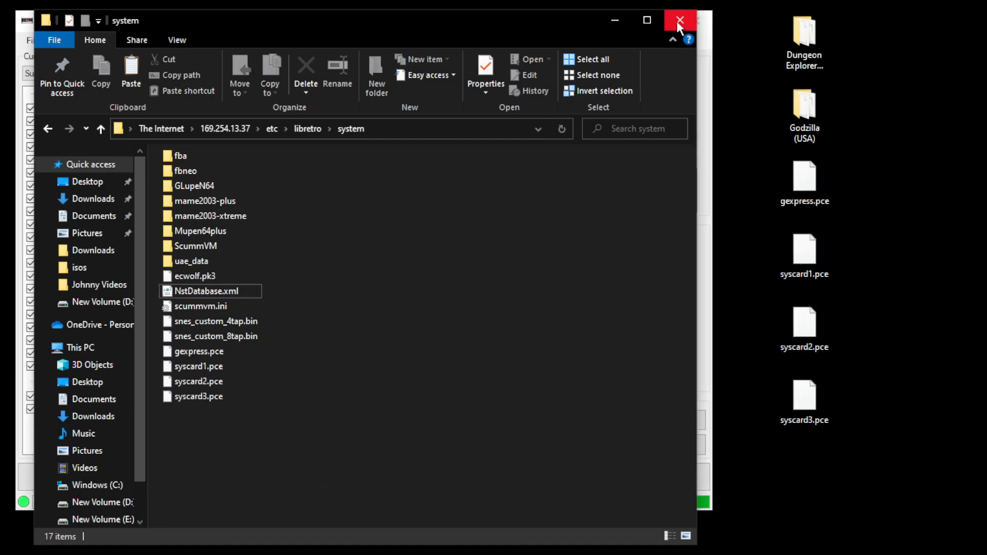
{"action": "left_click", "coordinate": [679, 20]}
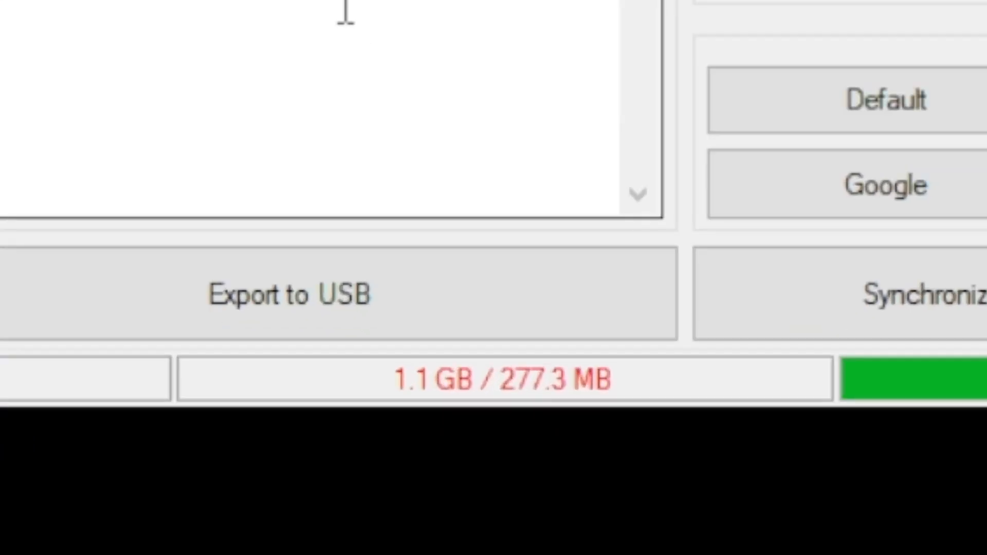
{"action": "mouse_move", "coordinate": [343, 412]}
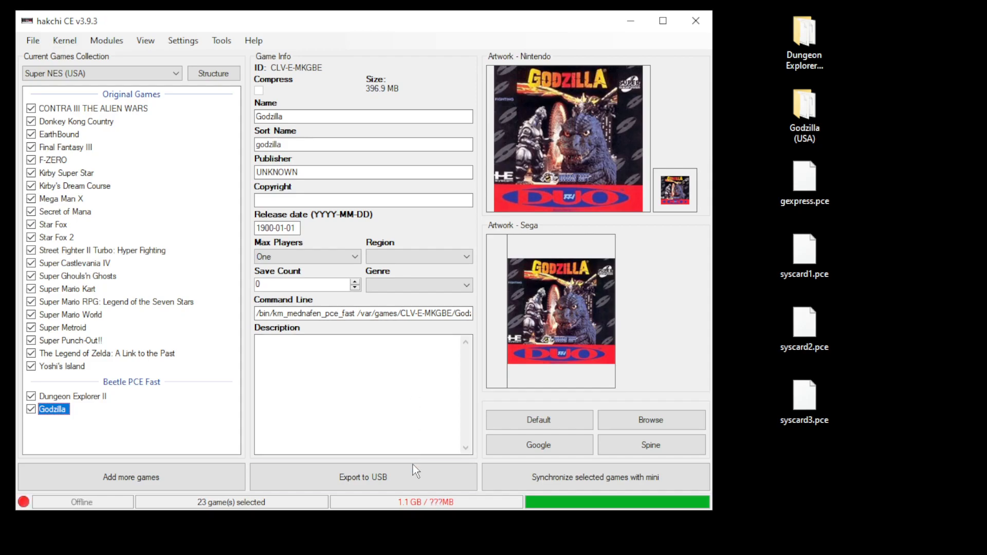
Step: Export the 23 selected games to the G:\ (MINI) USB drive and dismiss the Done notice
{"action": "left_click", "coordinate": [363, 478]}
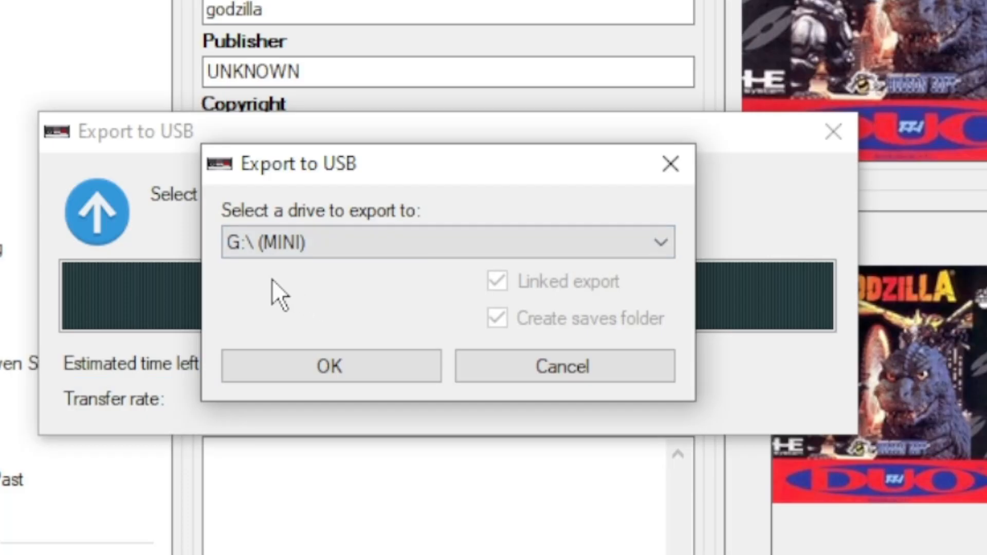
{"action": "left_click", "coordinate": [446, 242]}
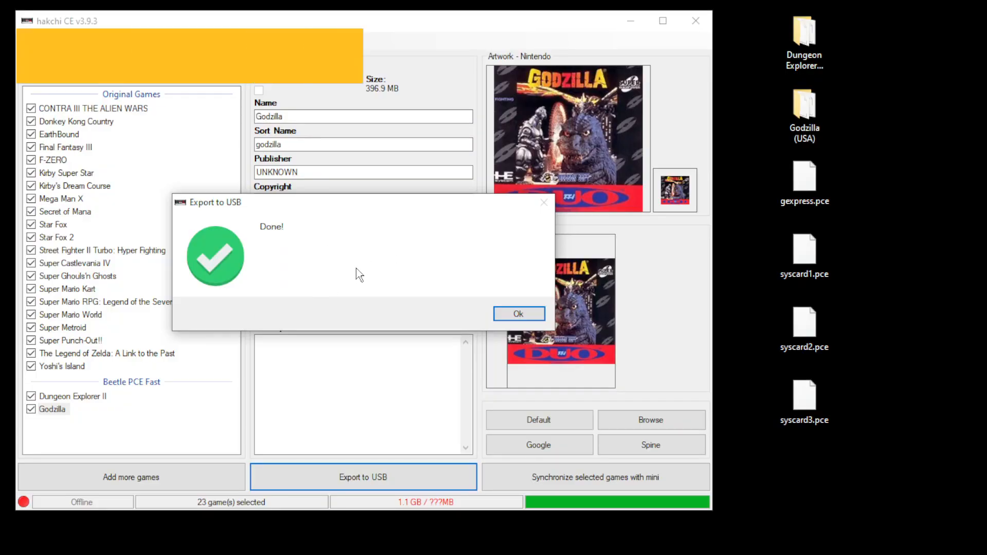
{"action": "left_click", "coordinate": [518, 314]}
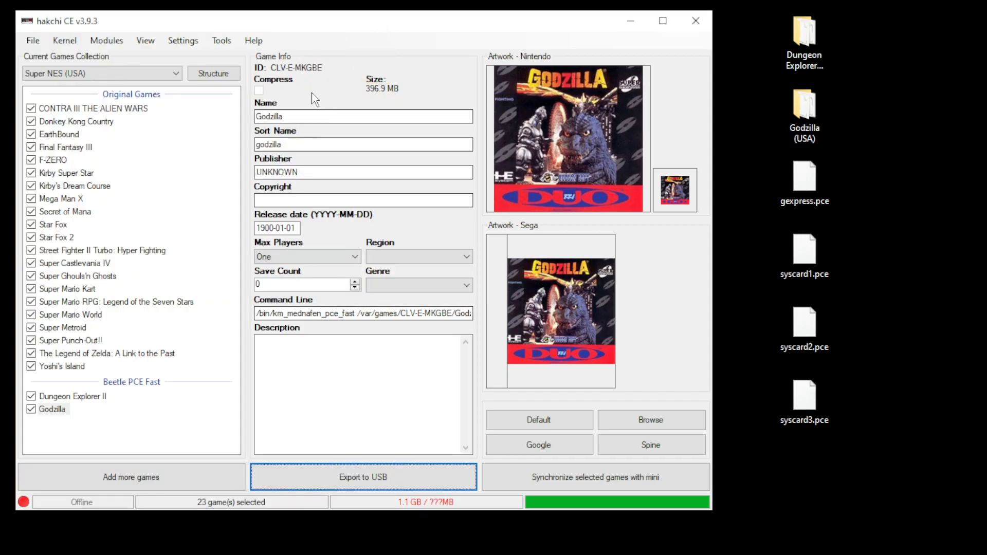
Step: Boot Godzilla from the USB drive and press Run past its title screen
{"action": "left_click", "coordinate": [253, 40]}
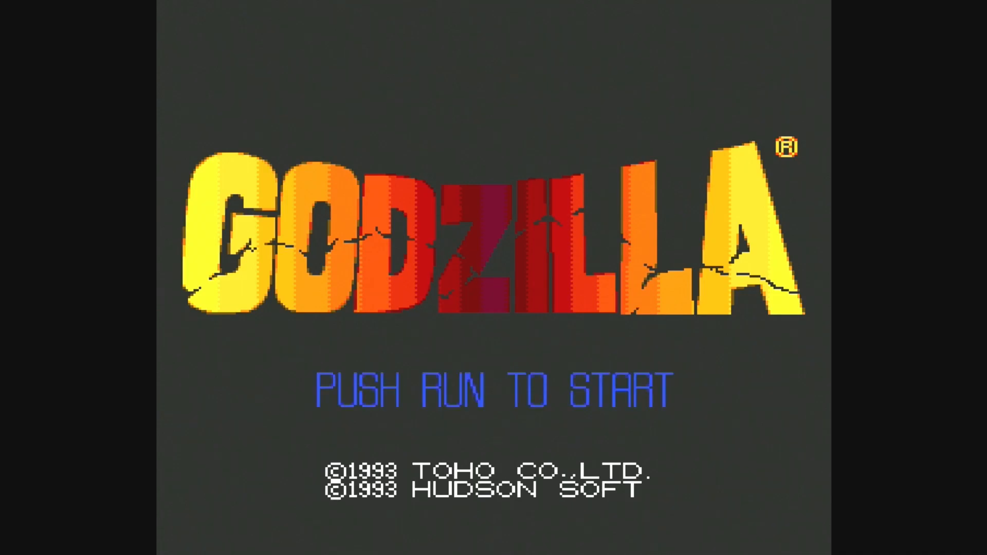
{"action": "key", "text": "Enter"}
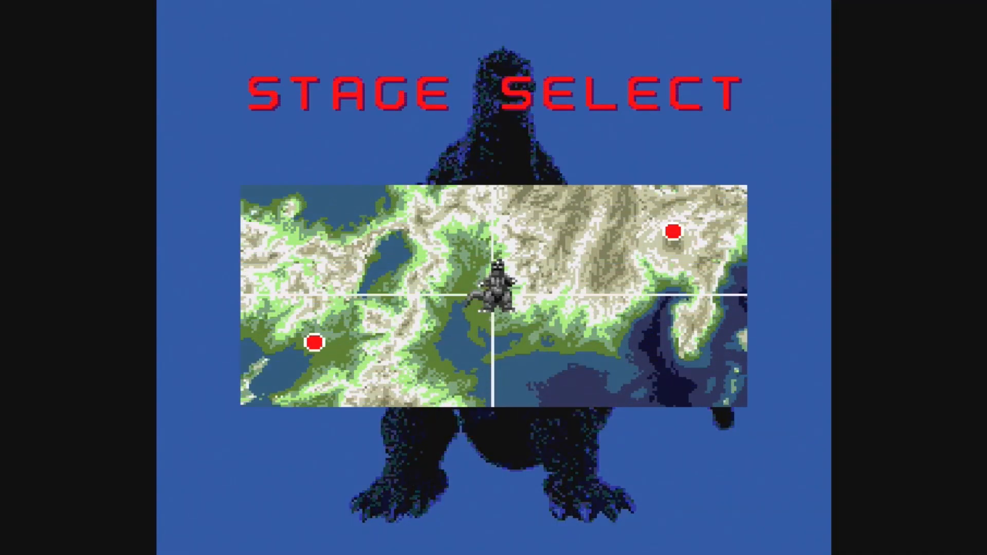